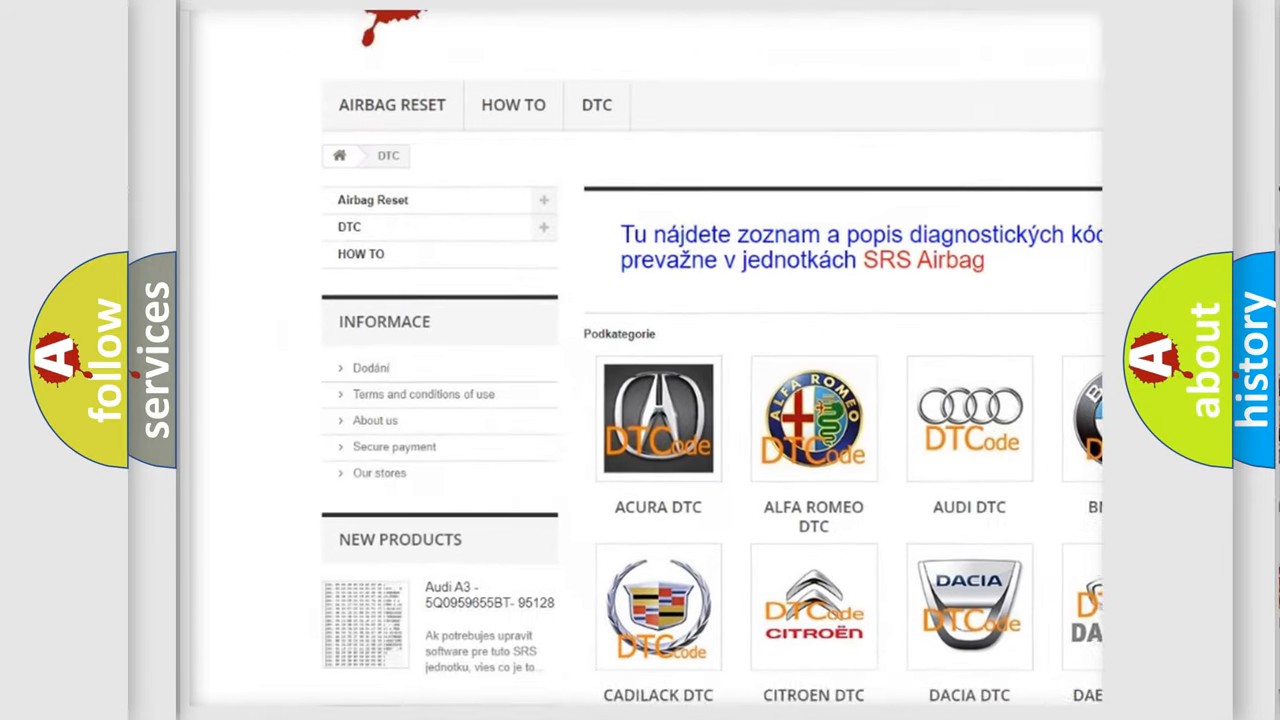
pyautogui.scroll(-3)
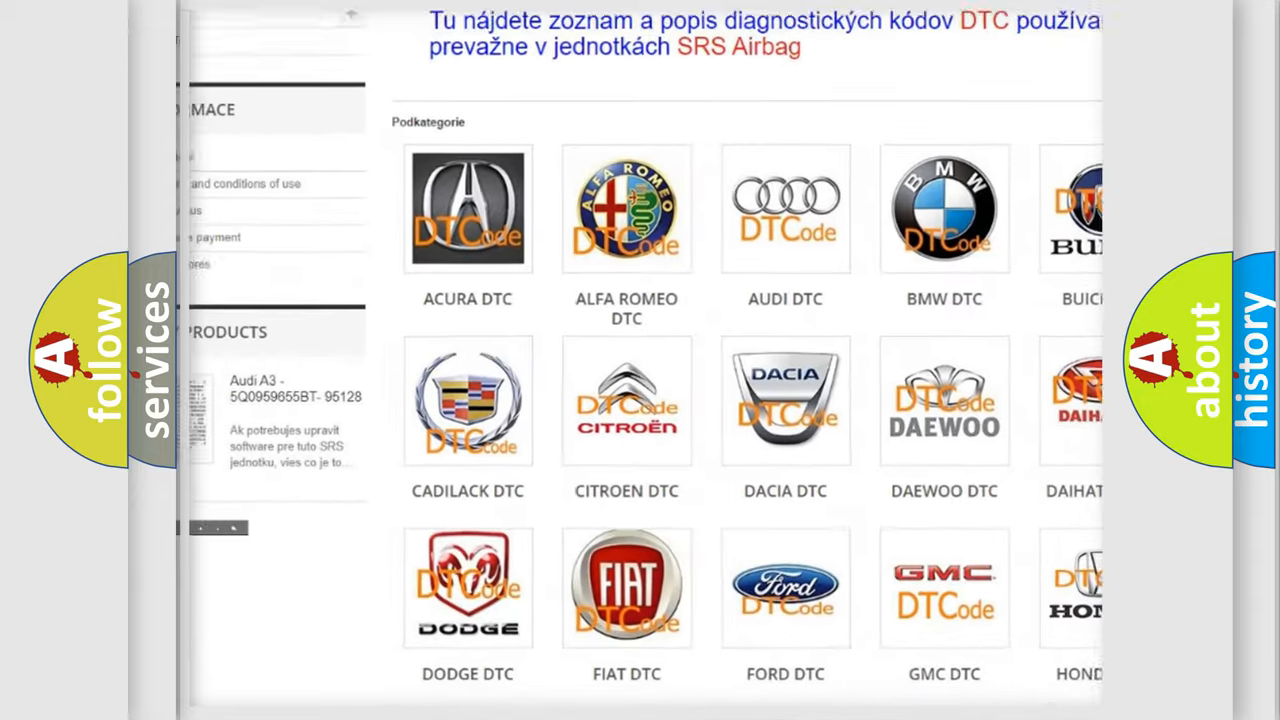
pyautogui.scroll(-3)
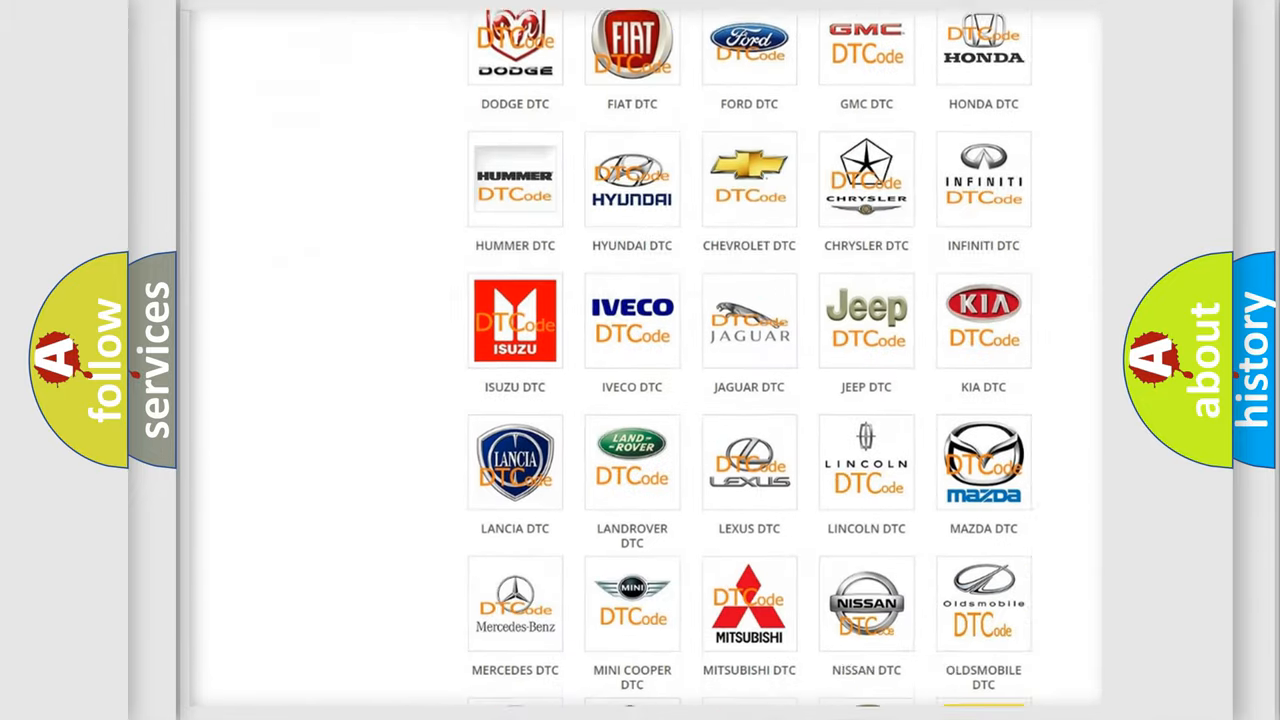
pyautogui.scroll(-3)
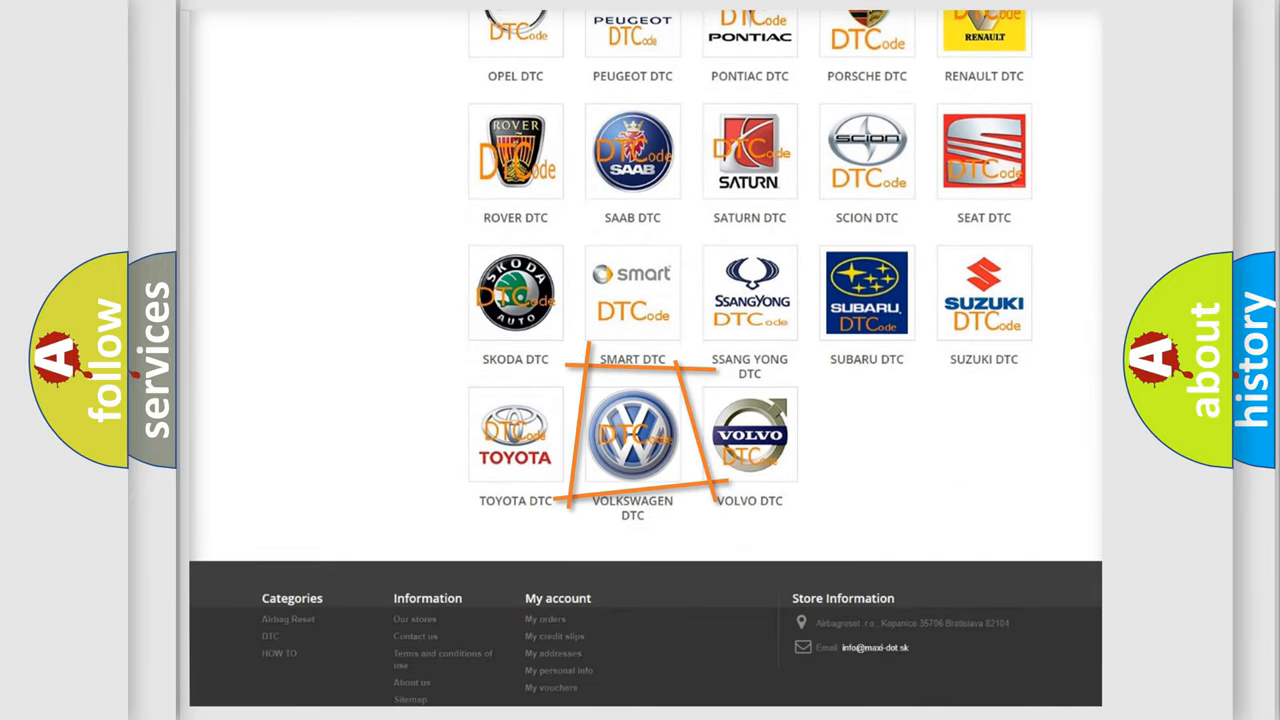